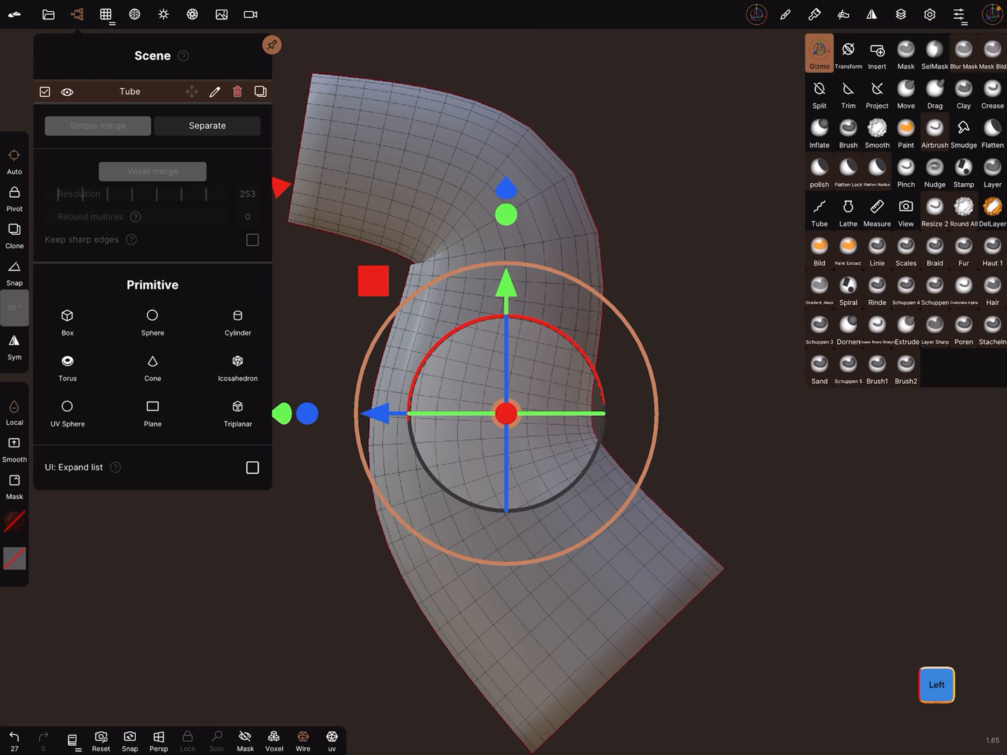
# Activate the Trim tool on the bent tube and show its stroke settings.
pyautogui.click(848, 91)
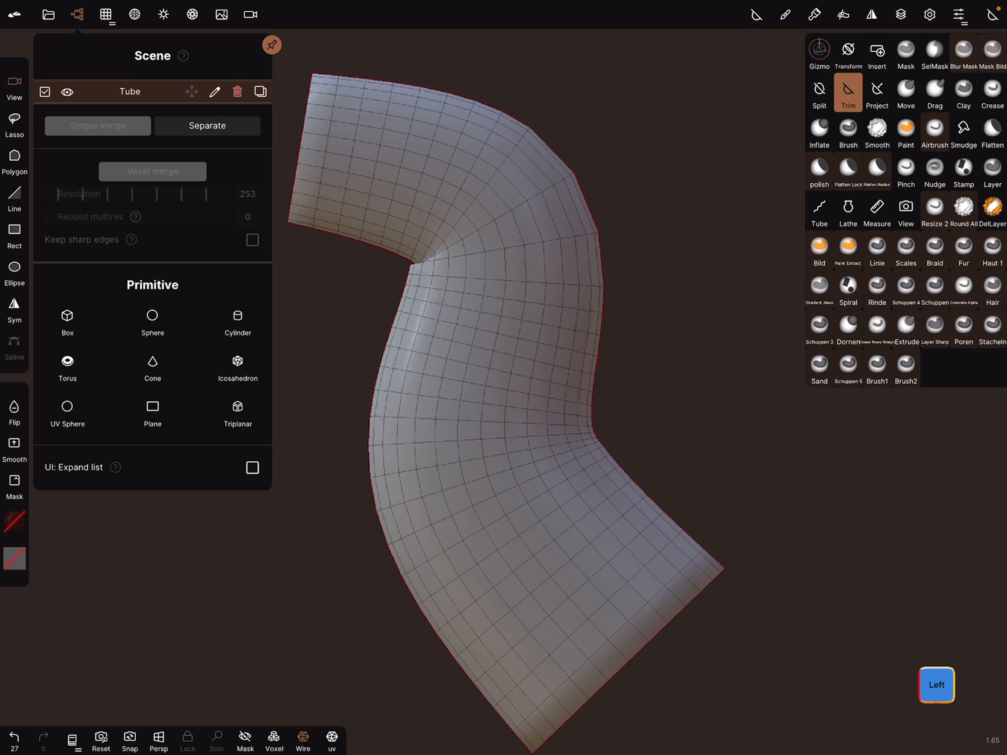
pyautogui.click(784, 14)
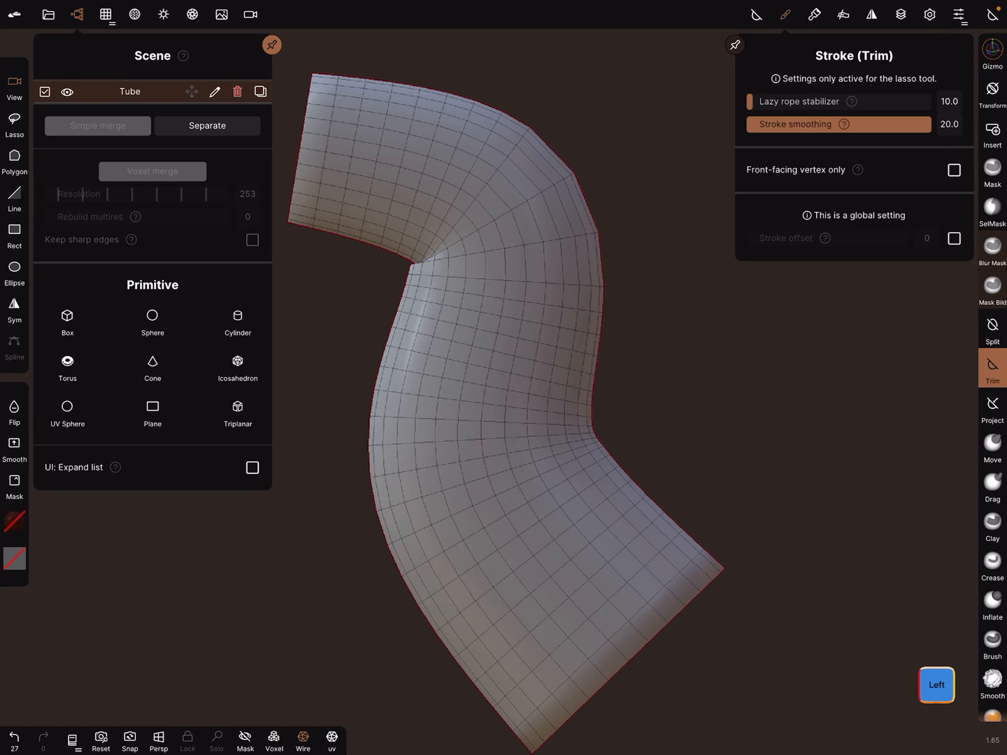
# Trim a round hole through the tube's middle using the Ellipse lasso shape.
pyautogui.click(953, 170)
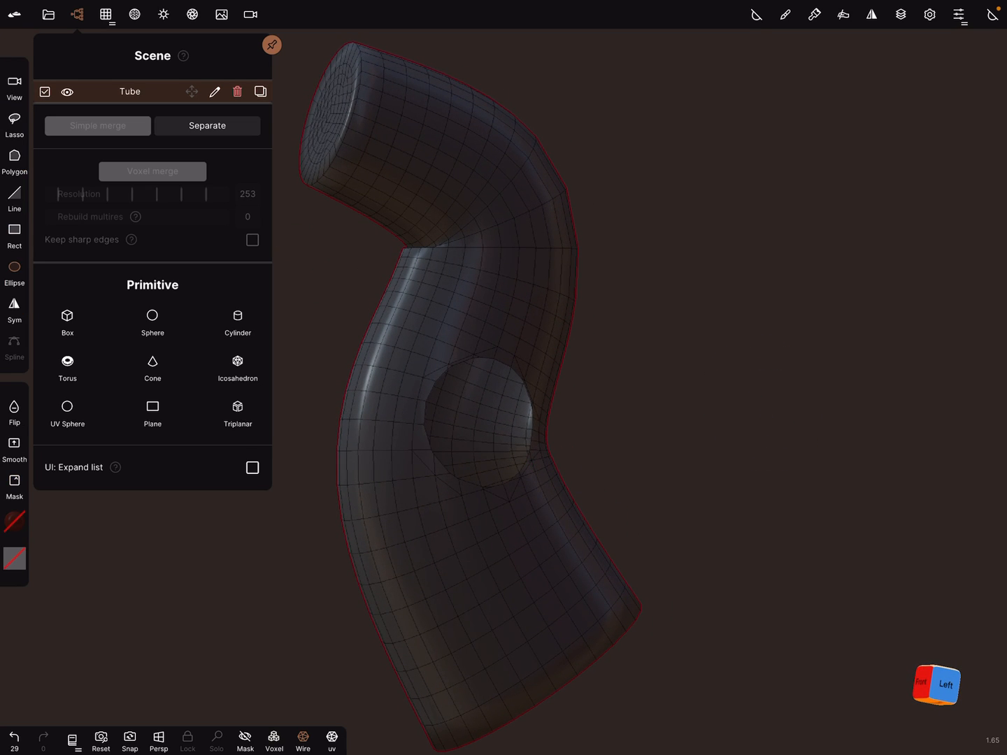
# Fill the hole via Topology's Close holes and separate the cap as its own mesh.
pyautogui.click(106, 14)
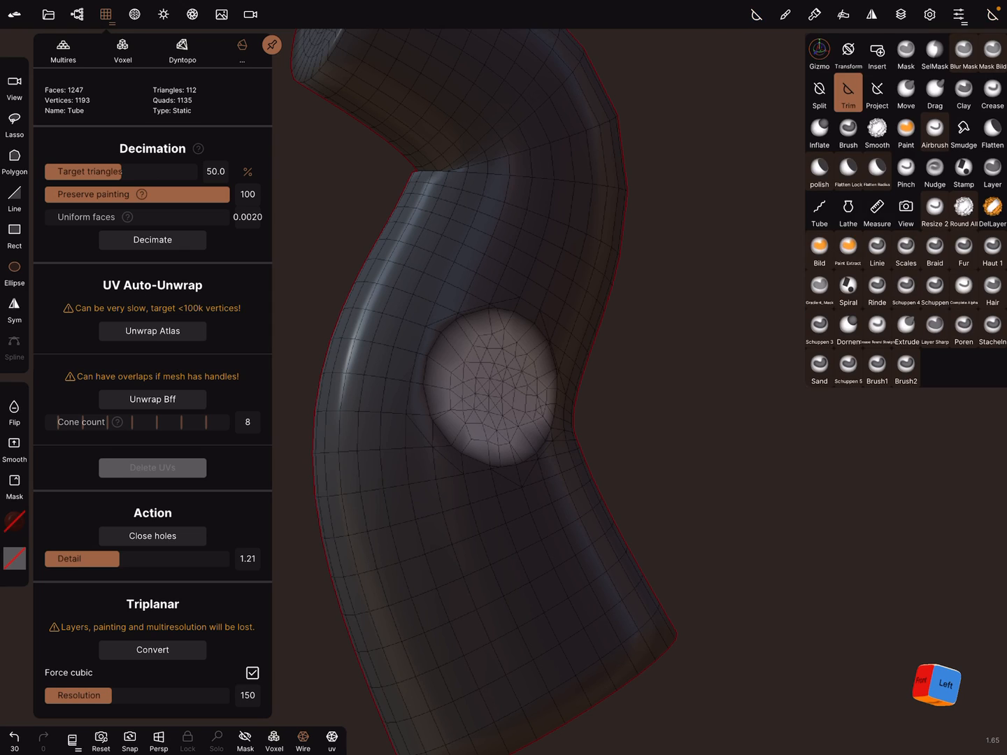
pyautogui.click(905, 54)
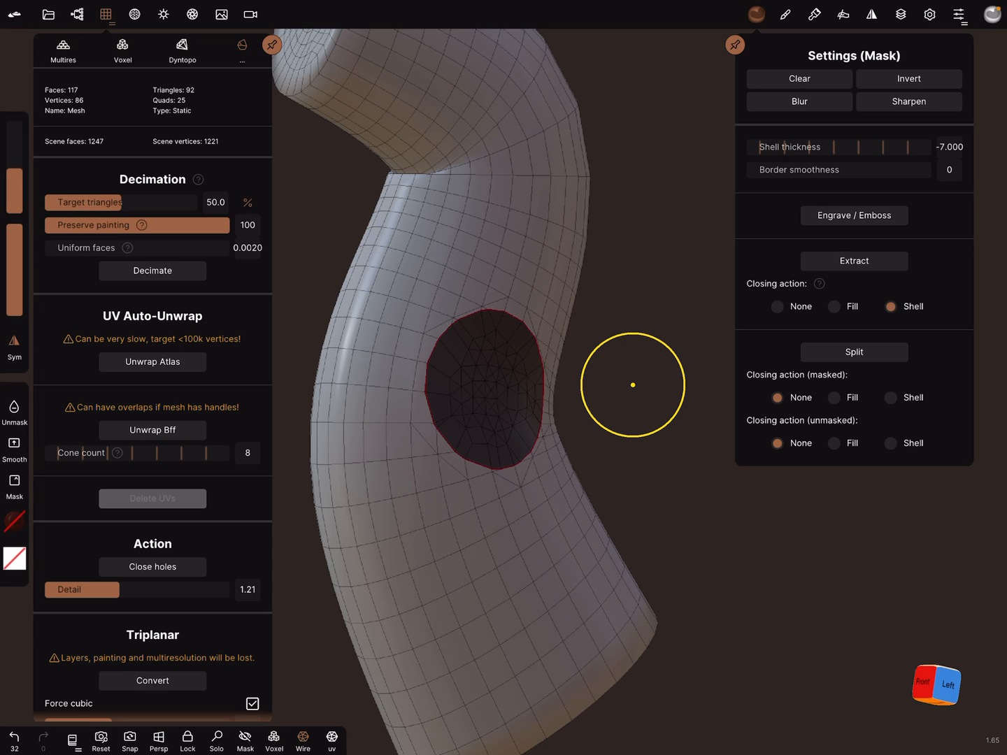
# Extract the cap as a closed shell of thickness -2 and show it in Solo.
pyautogui.click(949, 147)
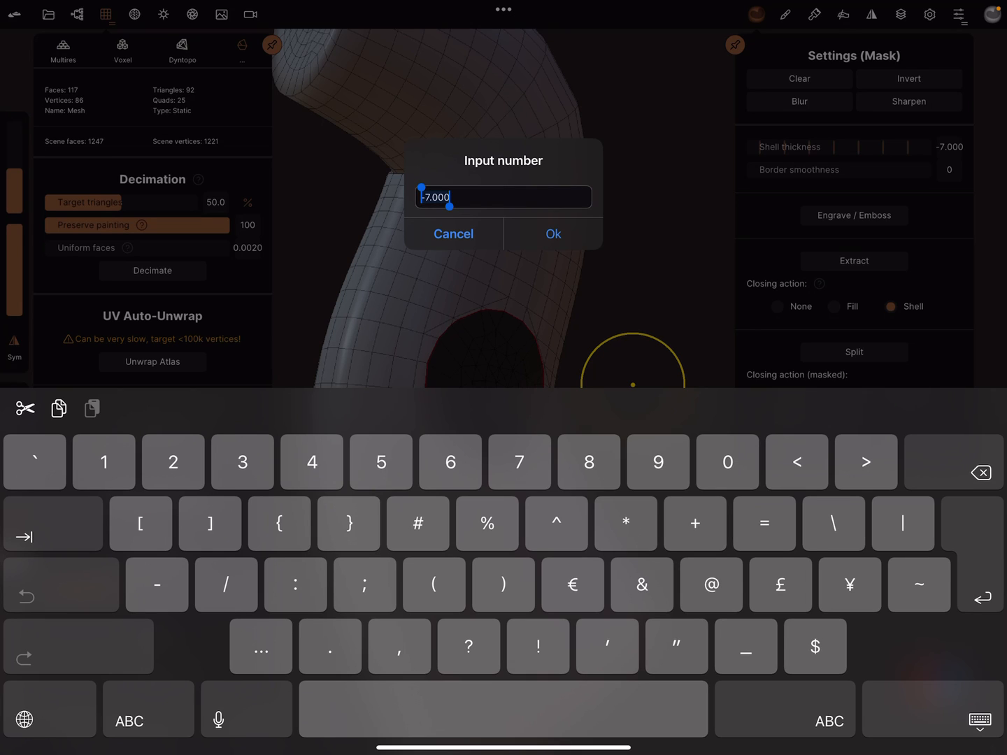
pyautogui.press('backspace')
pyautogui.write('2')
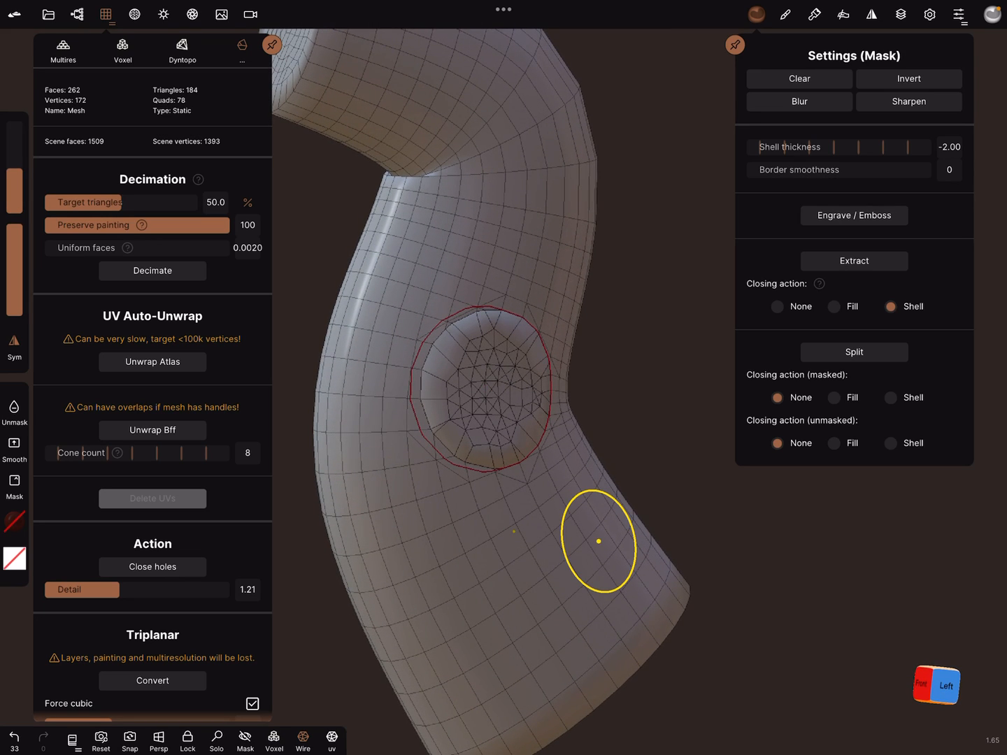
pyautogui.click(853, 261)
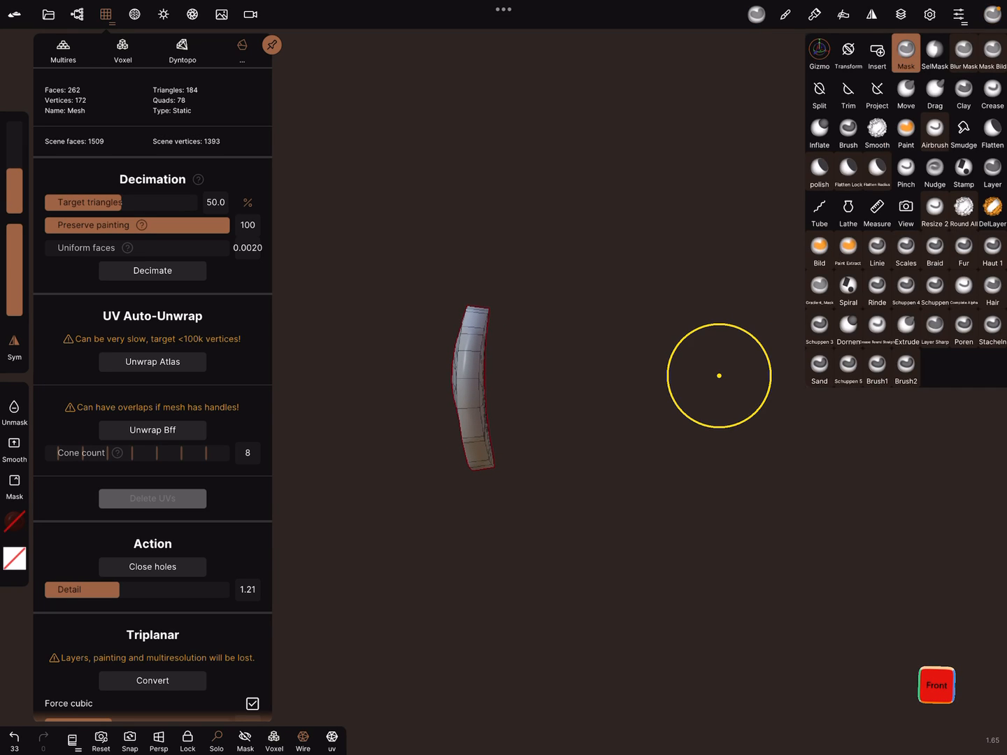
# Mask the shell with SelMask, exit Solo, and merge it into the tube.
pyautogui.click(934, 53)
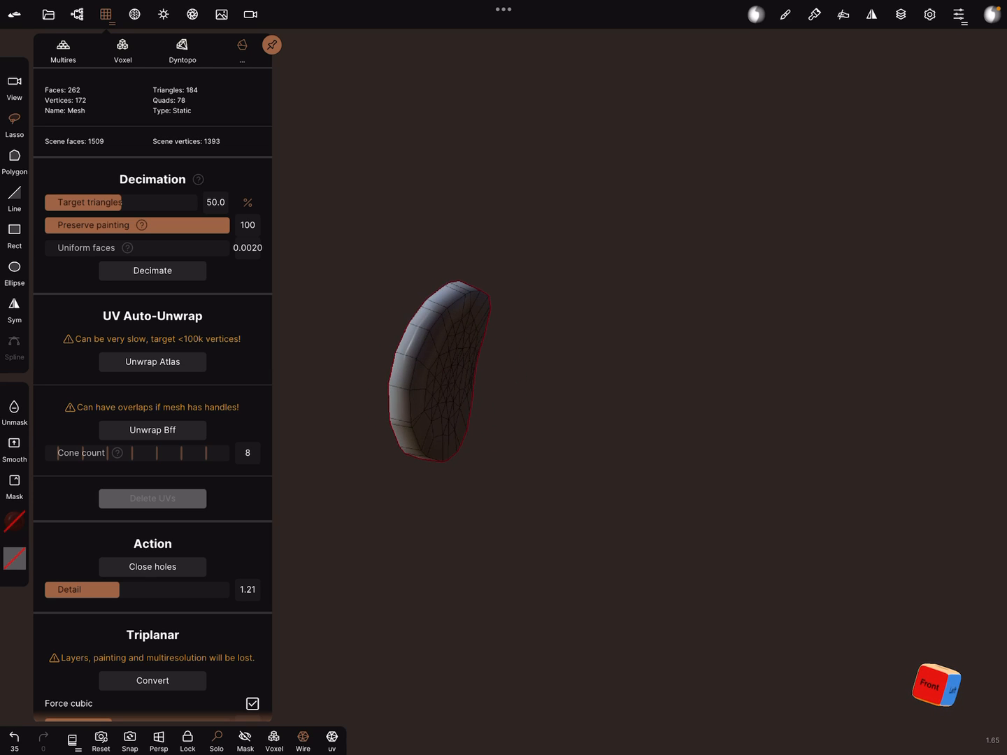
pyautogui.click(755, 15)
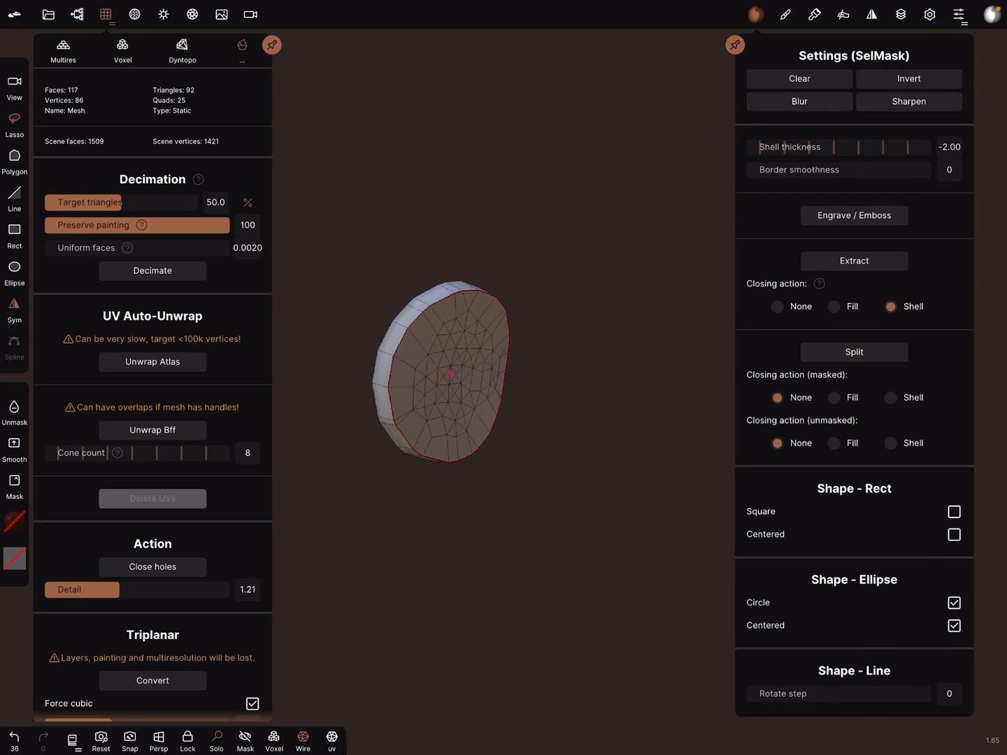
pyautogui.click(77, 14)
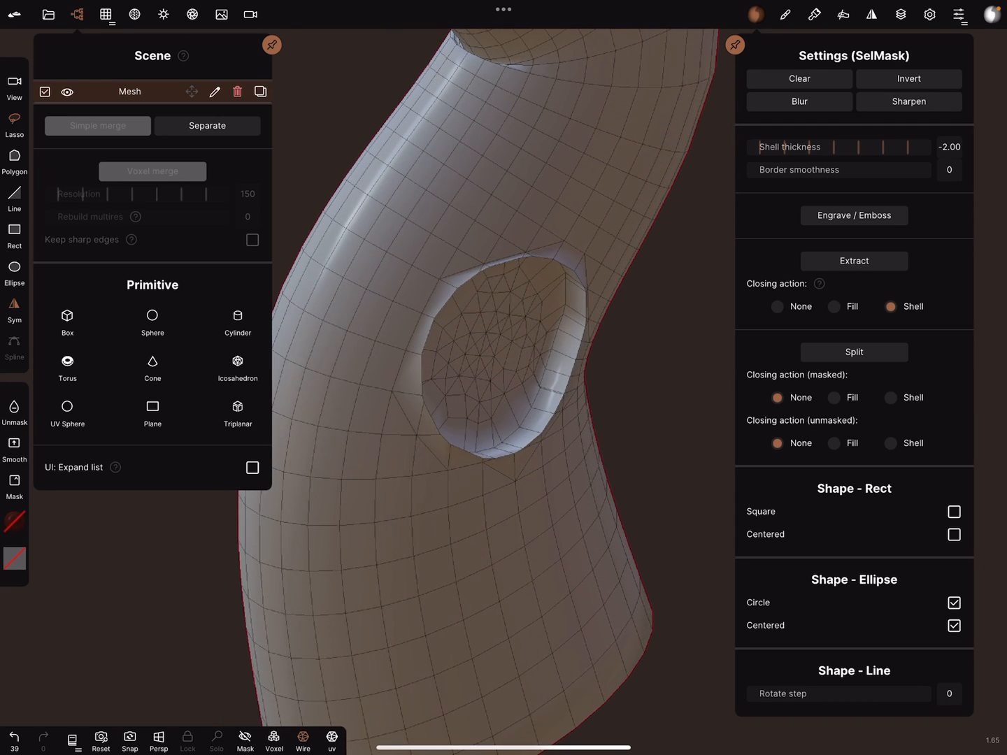
# Undo the merge once and bring up the Painting material settings.
pyautogui.click(207, 126)
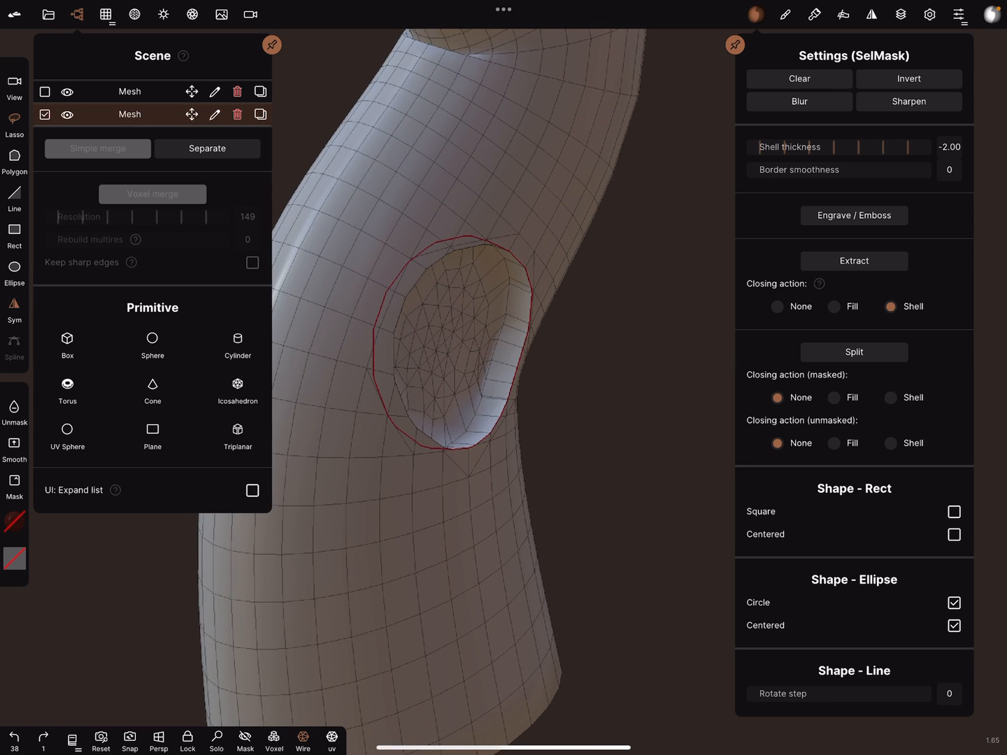
pyautogui.click(814, 14)
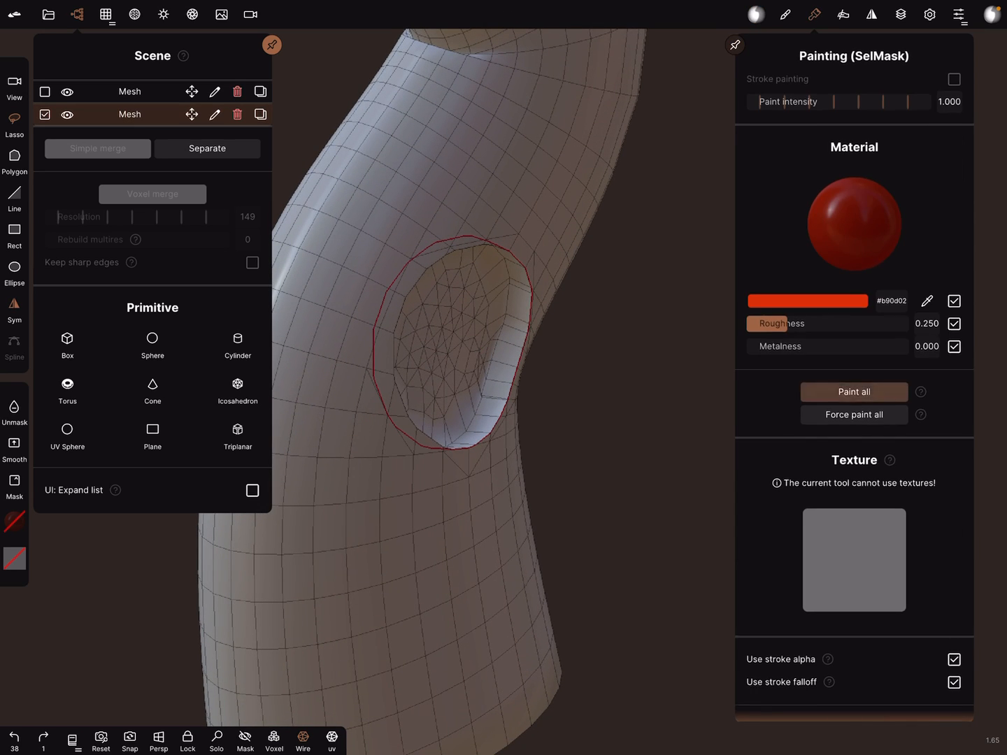